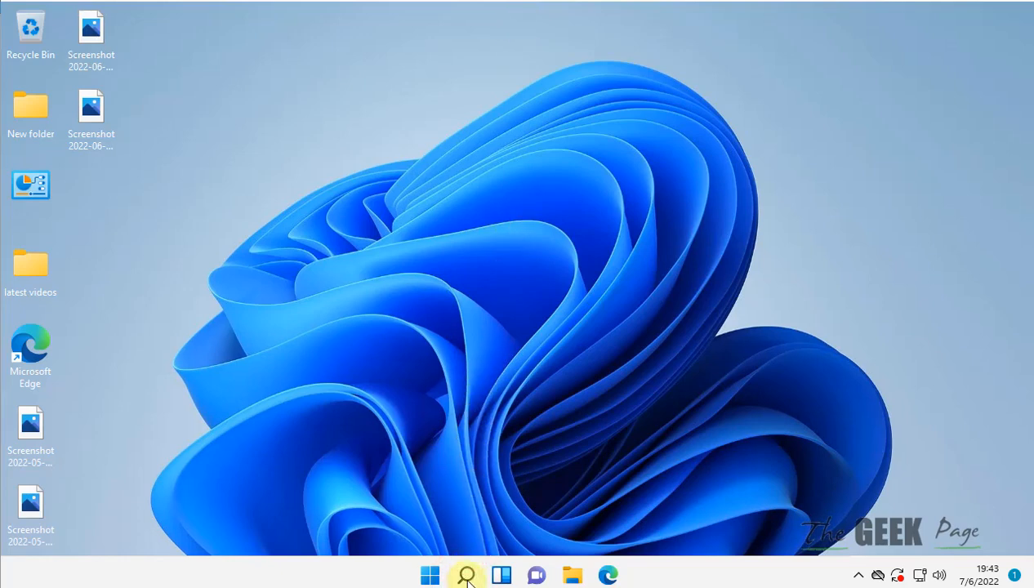
# Search Windows for 'registry Editor' so Registry Editor shows as the best match
pyautogui.click(465, 576)
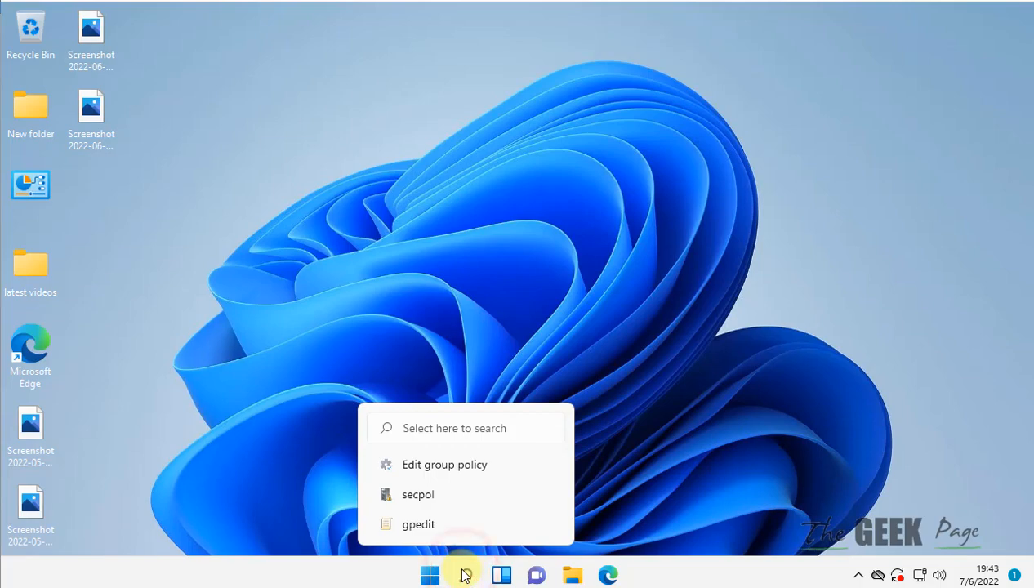
pyautogui.click(466, 576)
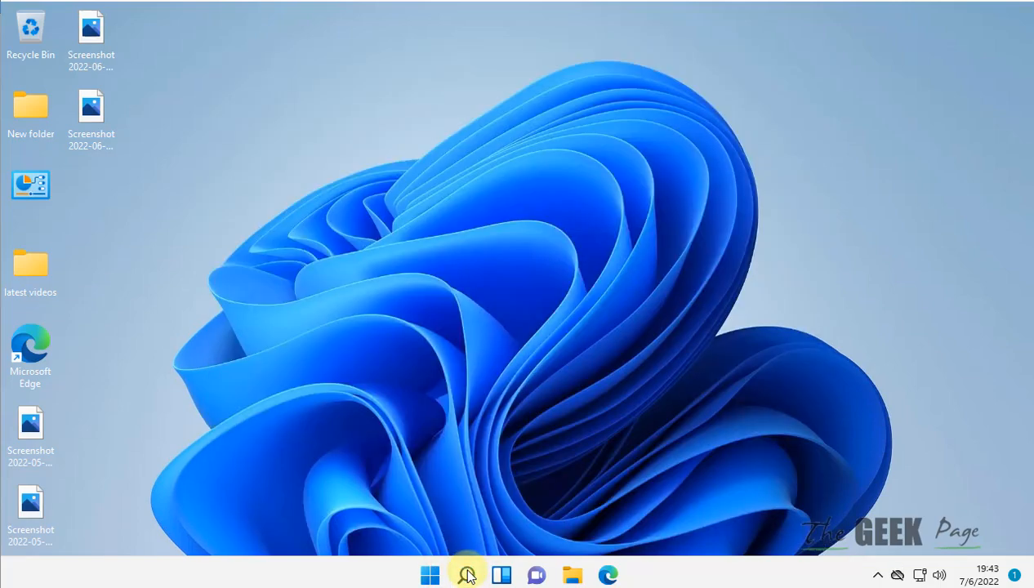
pyautogui.click(466, 576)
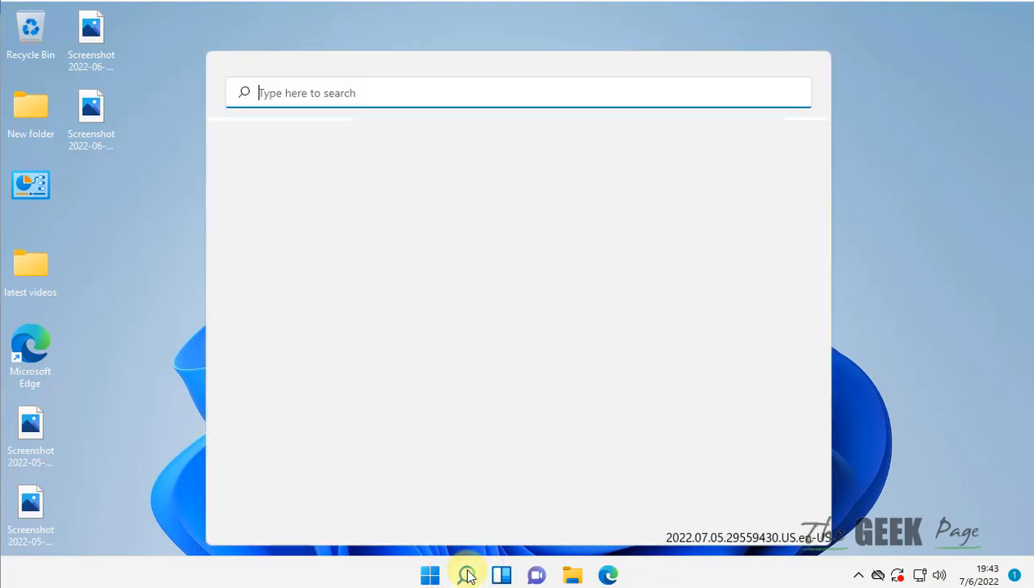
pyautogui.write('r')
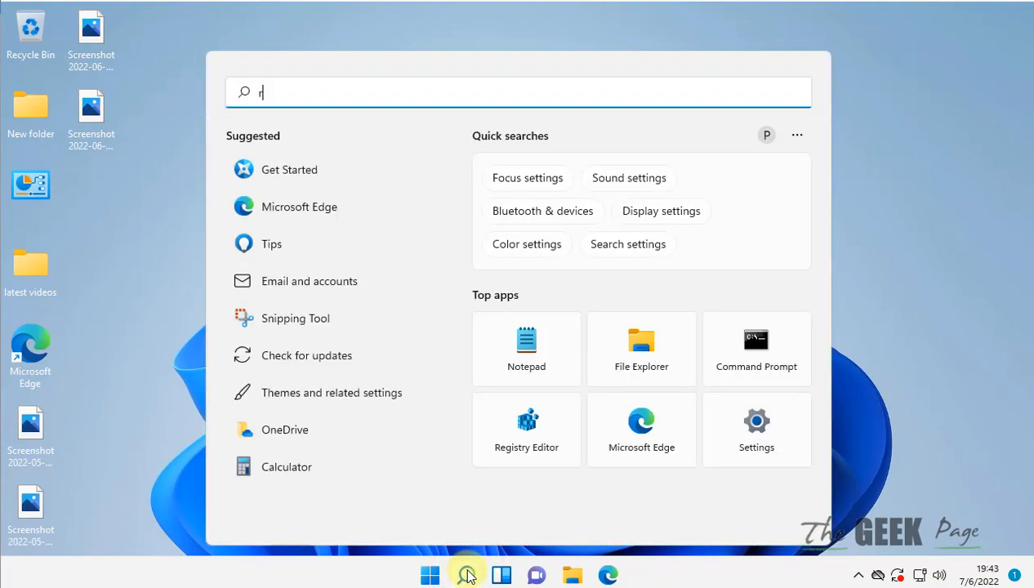
pyautogui.write('egistry Editor')
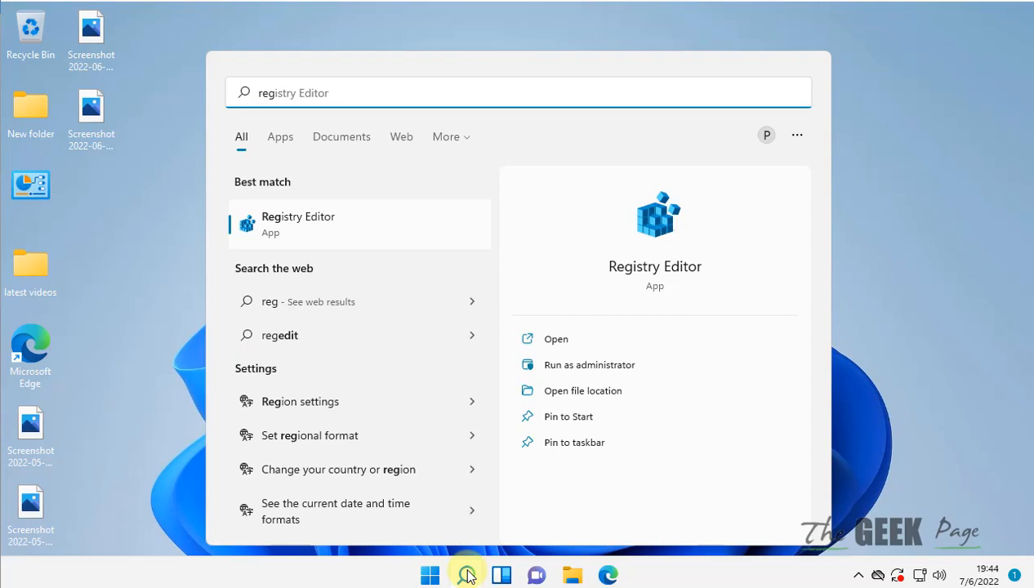
pyautogui.moveTo(315, 229)
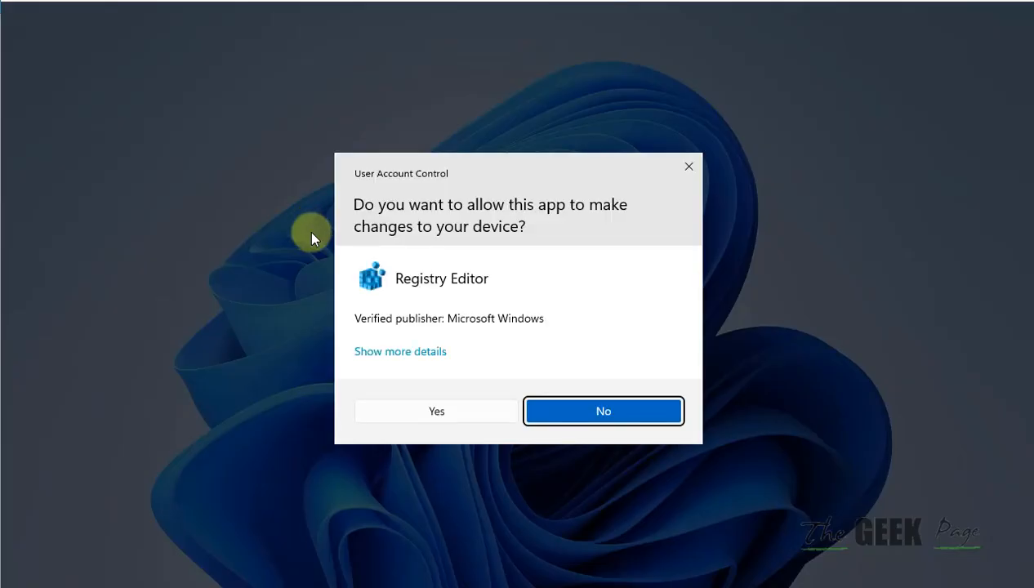
# Approve the User Account Control prompt so Registry Editor opens at the AppXSvc key
pyautogui.click(436, 411)
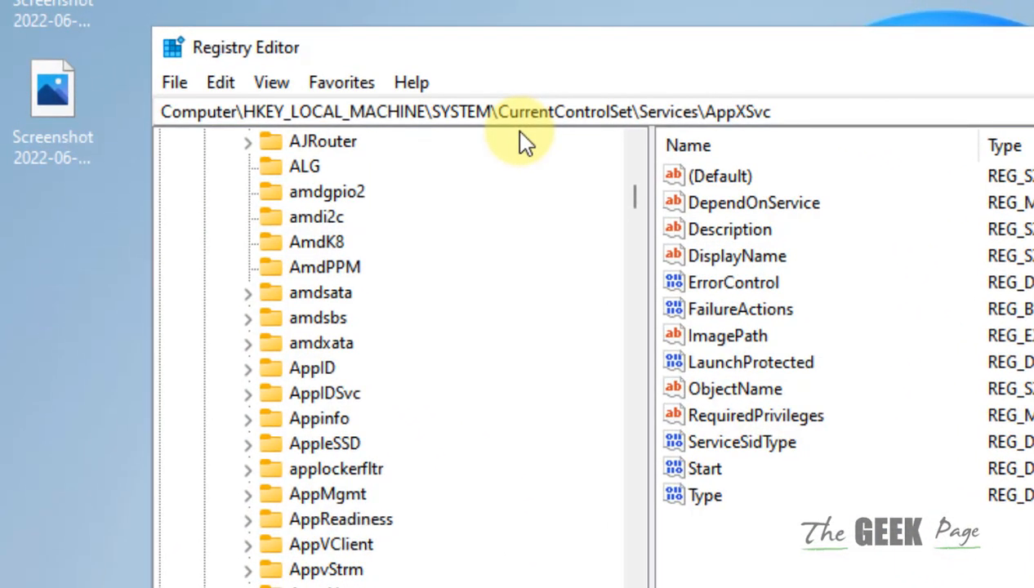
pyautogui.moveTo(364, 145)
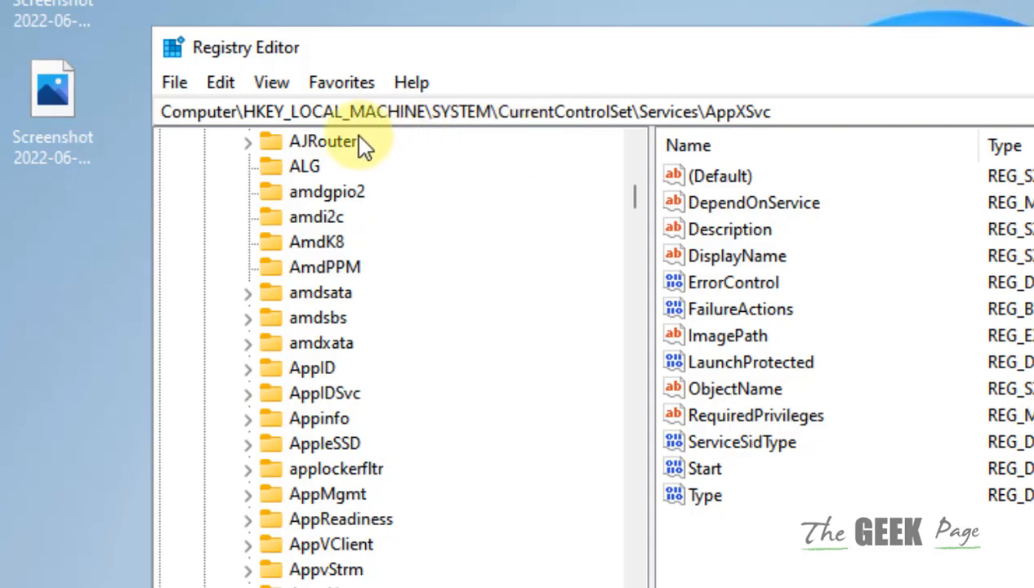
pyautogui.moveTo(174, 82)
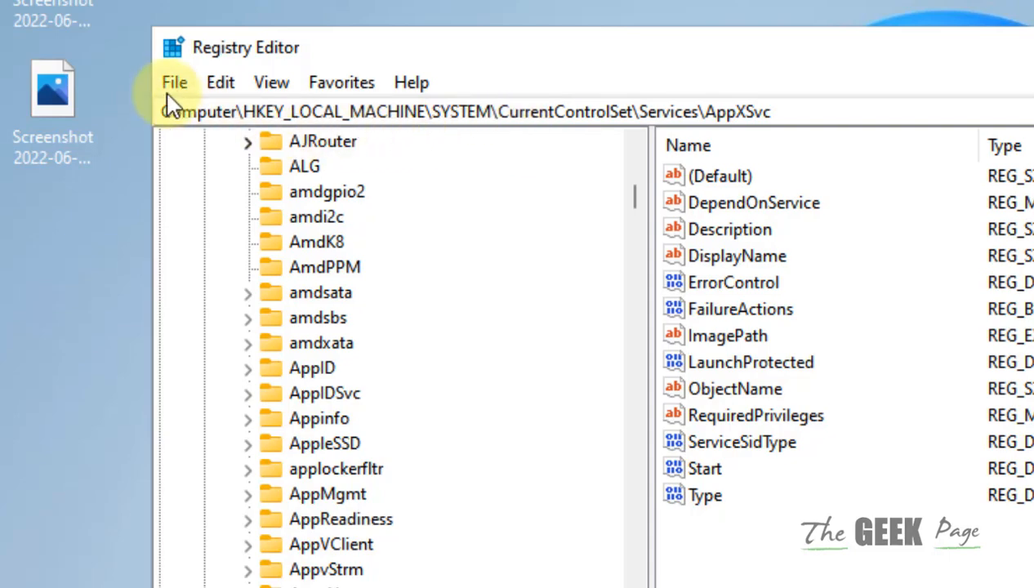
# Save a registry export named 'bakup' as a .reg file in the Desktop folder
pyautogui.click(174, 82)
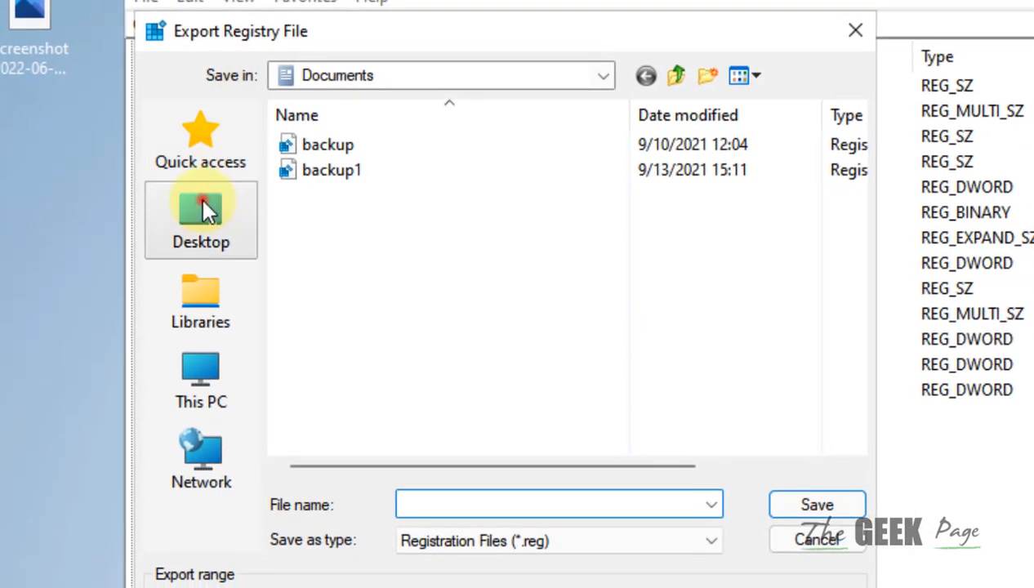
pyautogui.click(200, 219)
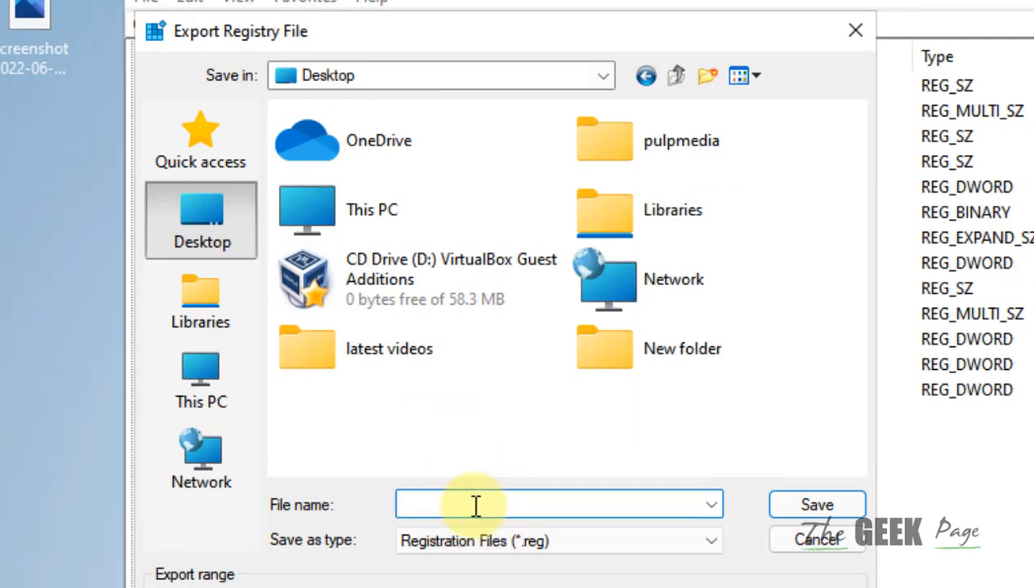
pyautogui.write('baku')
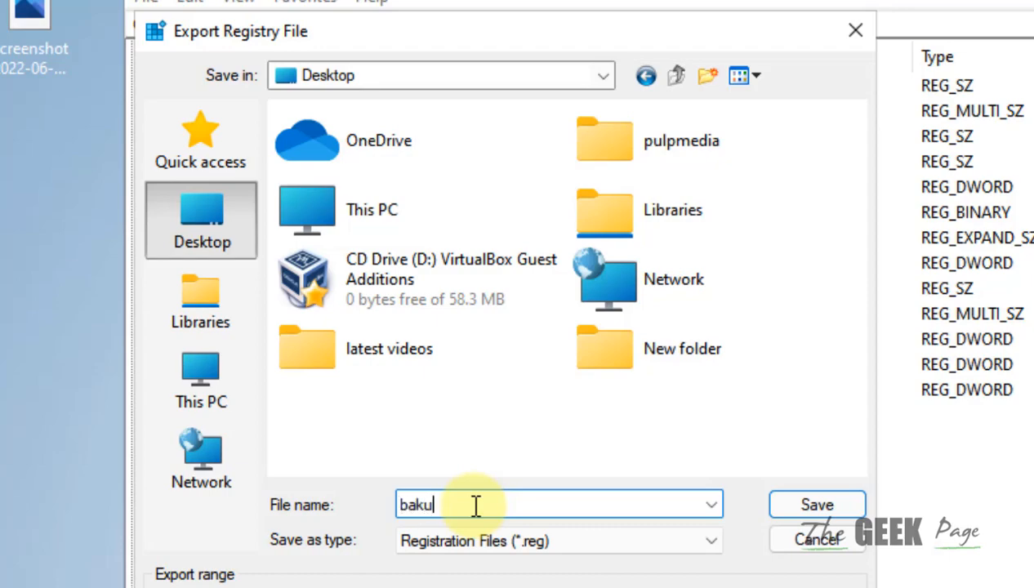
pyautogui.write('p')
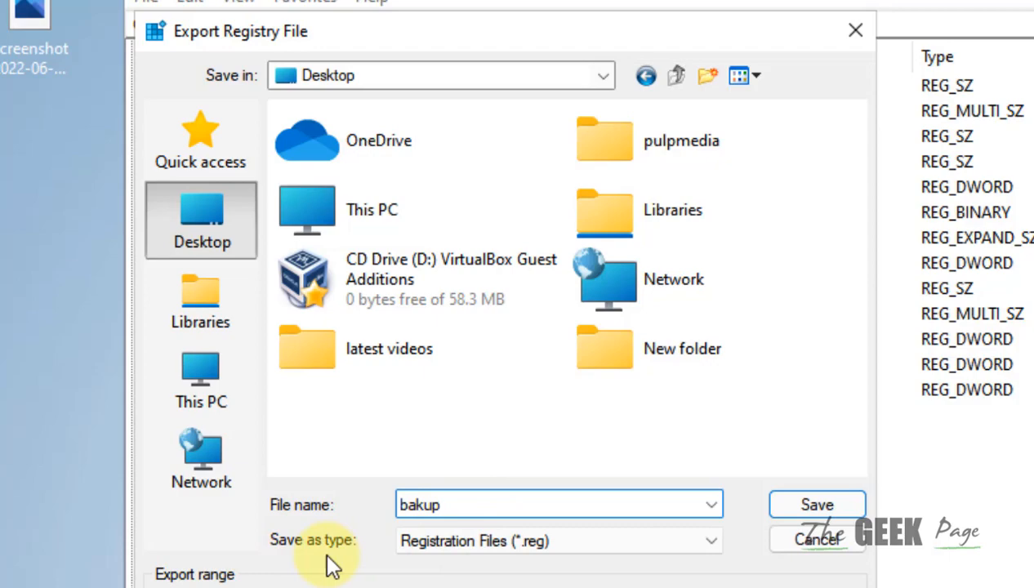
pyautogui.moveTo(466, 580)
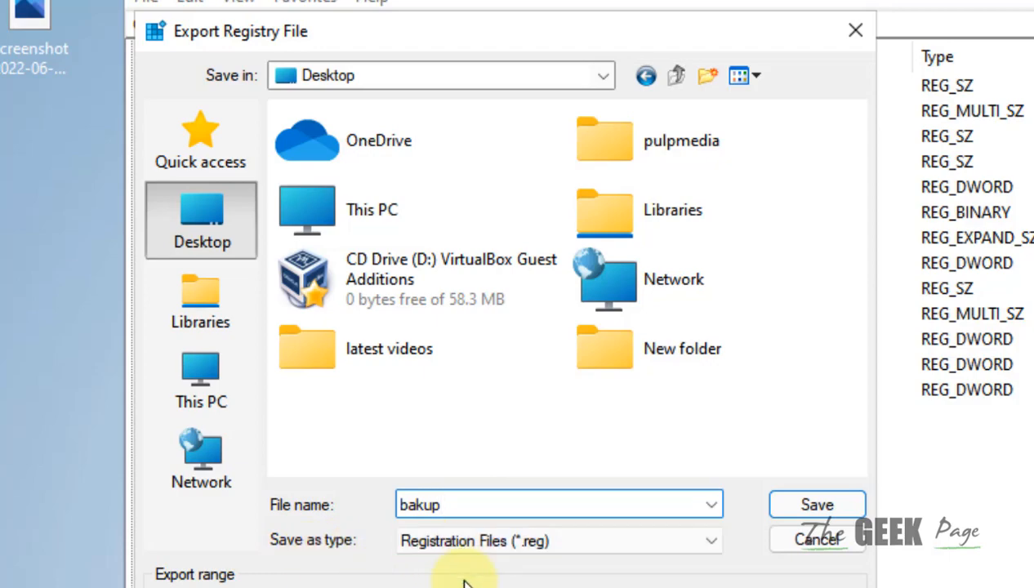
pyautogui.moveTo(874, 502)
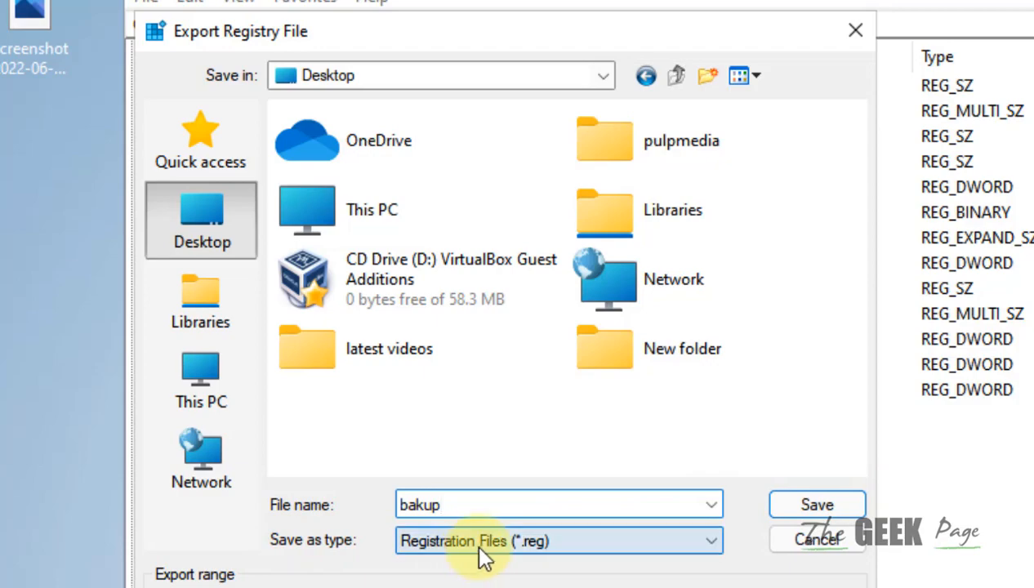
pyautogui.click(816, 504)
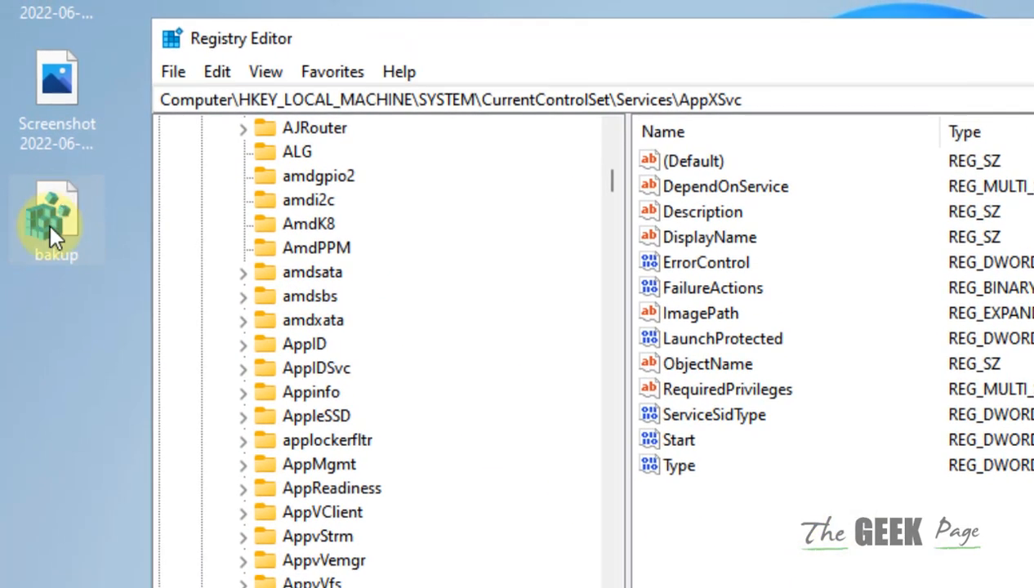
pyautogui.moveTo(90, 364)
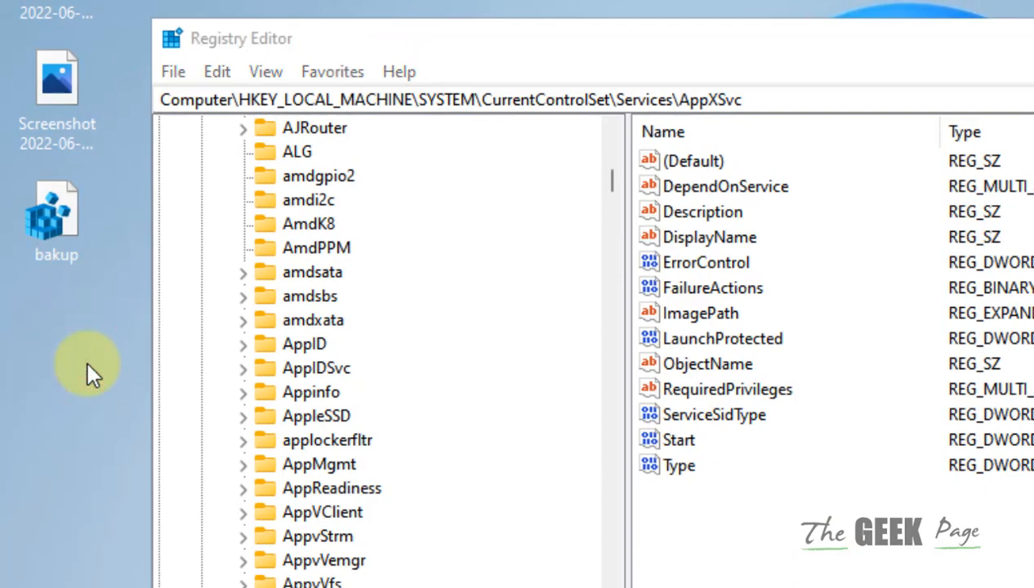
pyautogui.moveTo(107, 303)
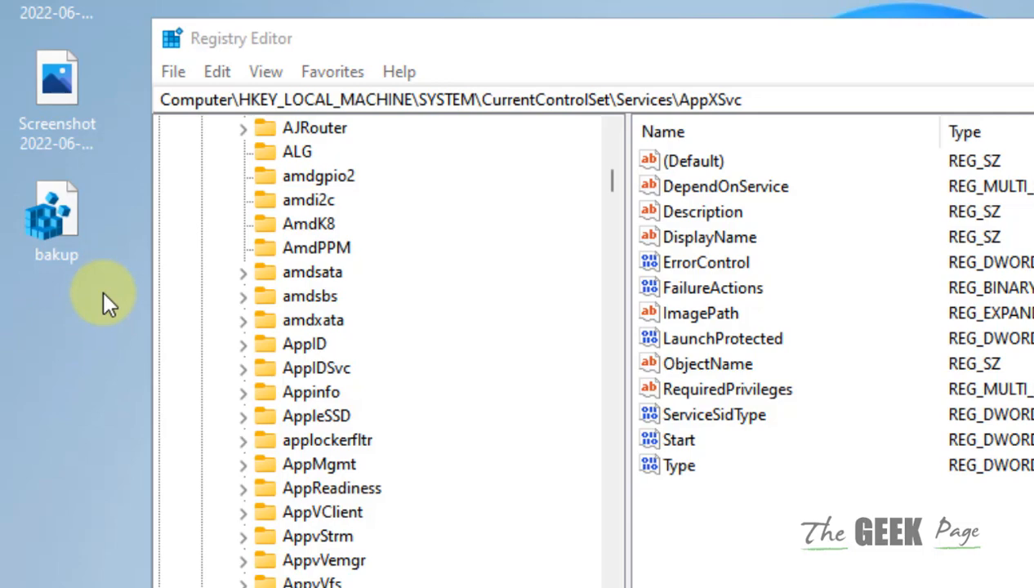
# Import bakup.reg from the Desktop and acknowledge the success message
pyautogui.click(172, 71)
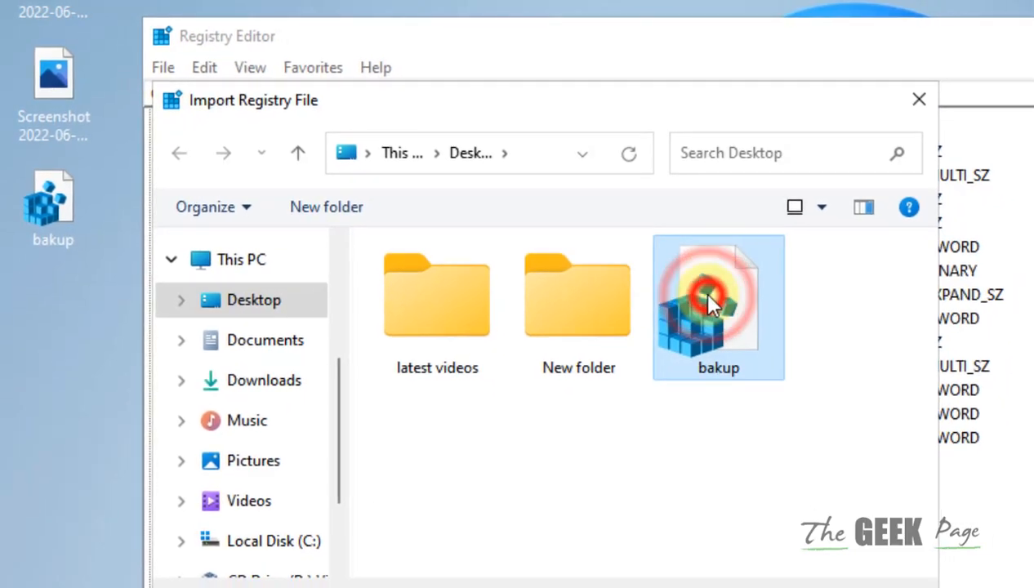
pyautogui.doubleClick(719, 306)
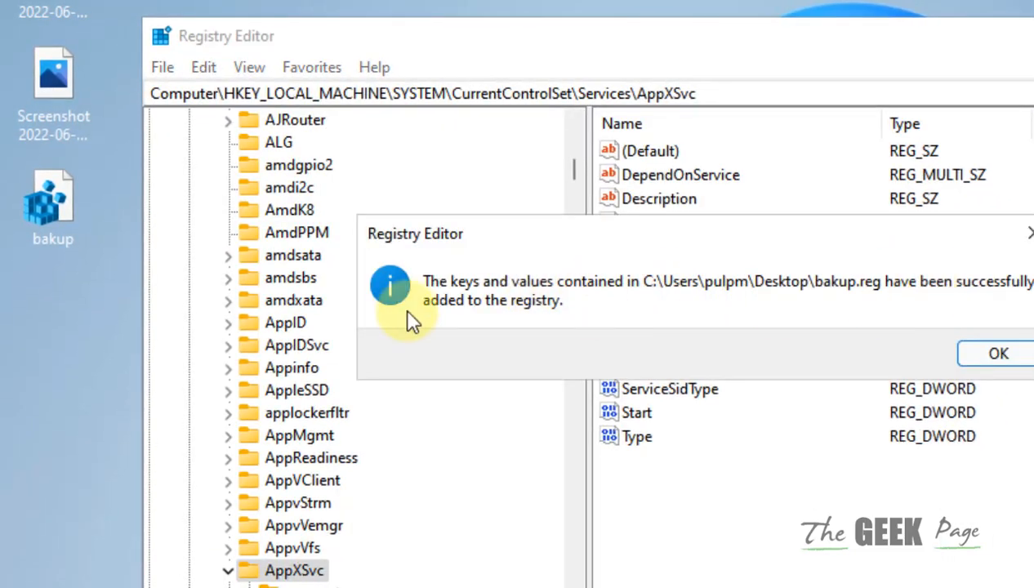
pyautogui.click(997, 353)
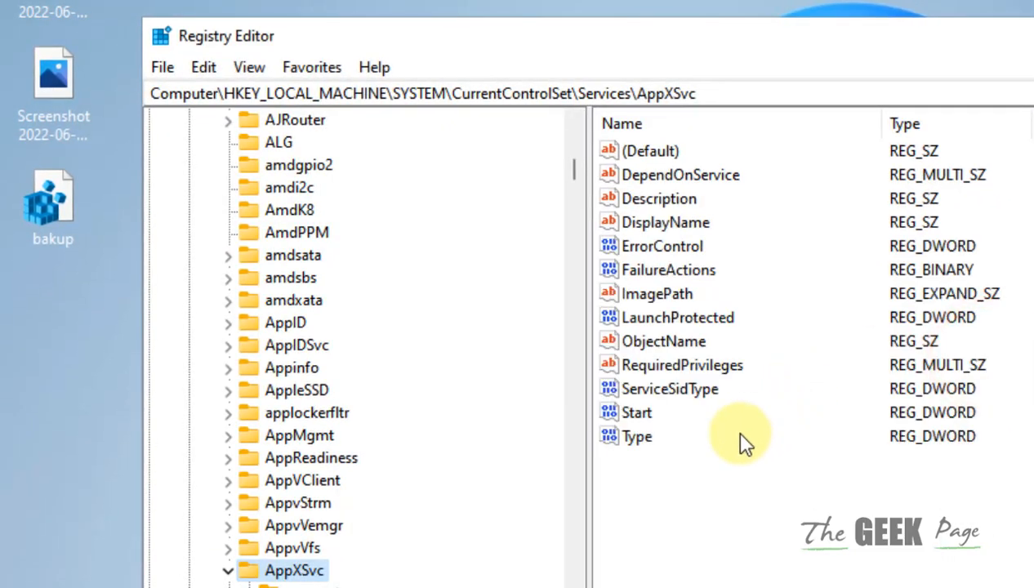
pyautogui.moveTo(707, 396)
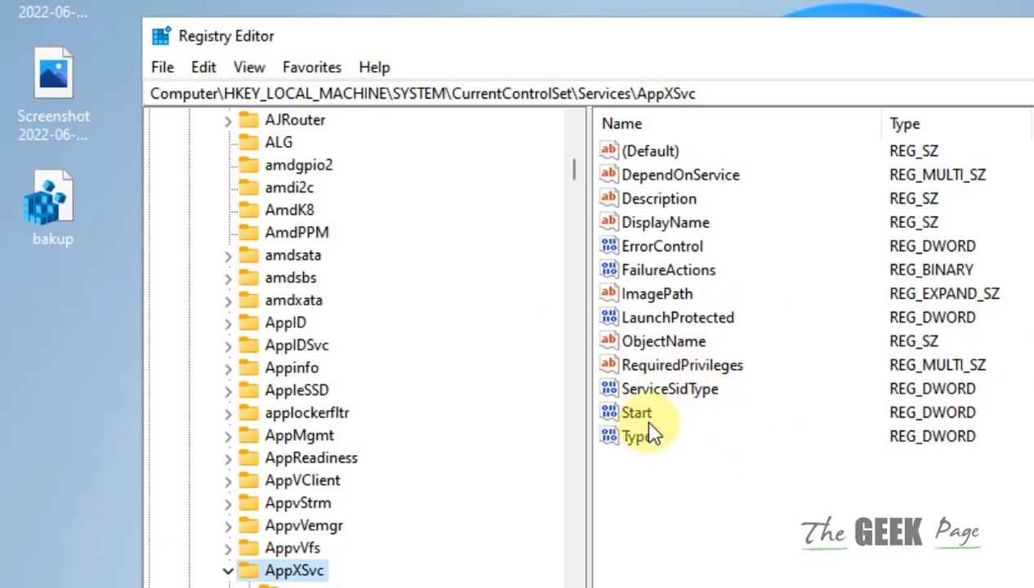
# Set the AppXSvc Start DWORD's value data to 4
pyautogui.doubleClick(636, 412)
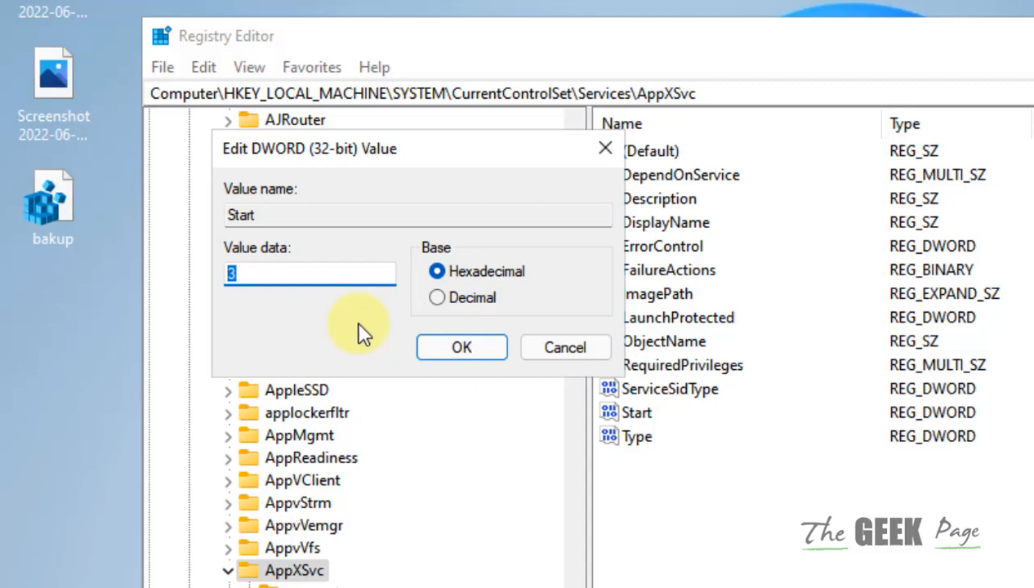
pyautogui.write('4')
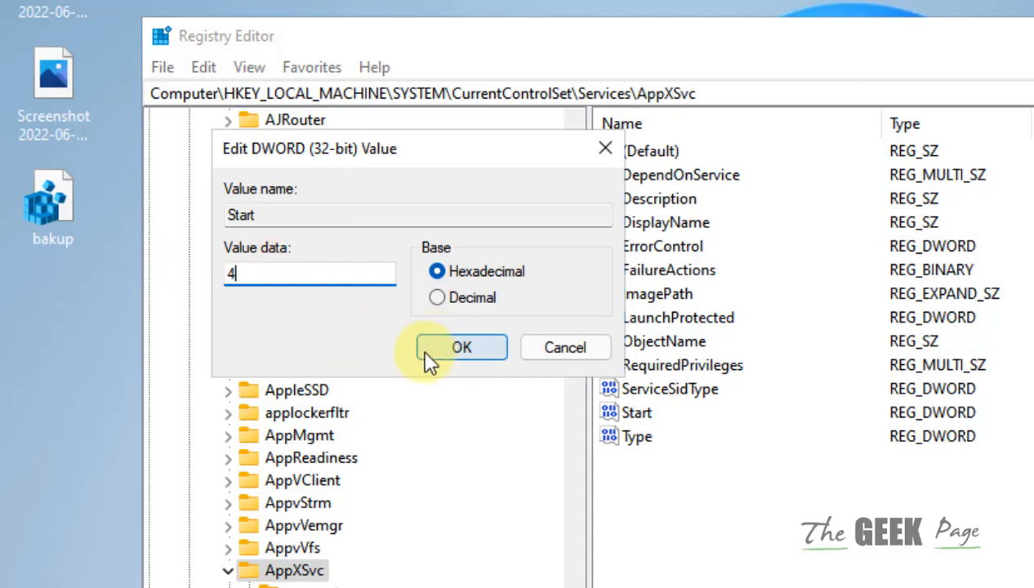
pyautogui.click(461, 347)
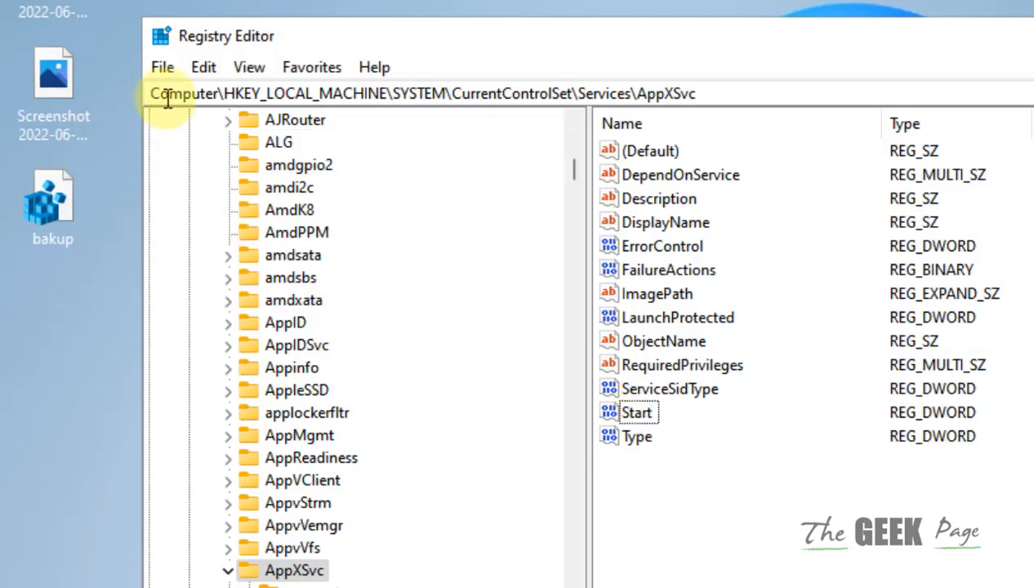
# Re-import bakup.reg, then check that the Start value data reads 3 again
pyautogui.click(162, 67)
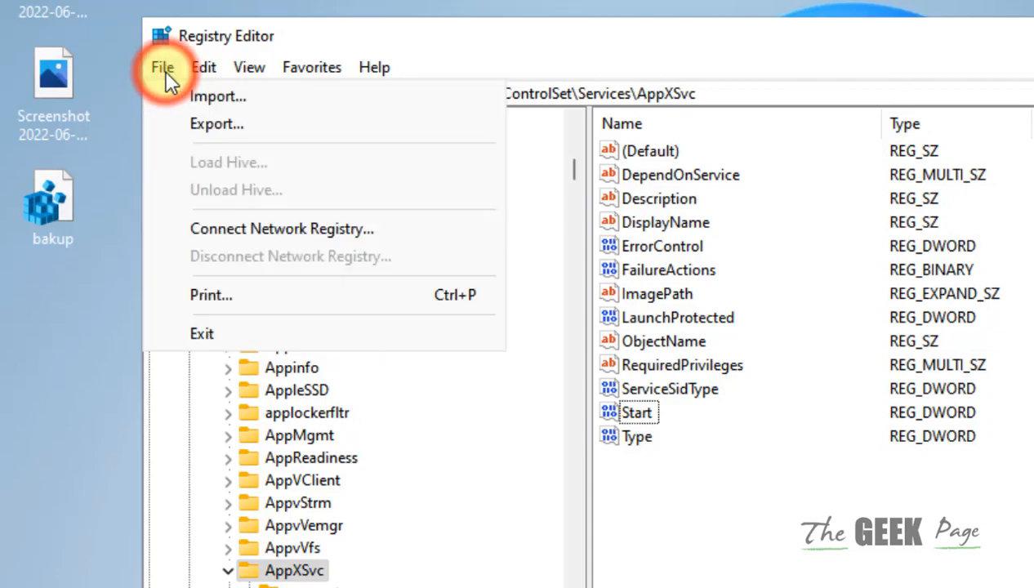
pyautogui.click(218, 96)
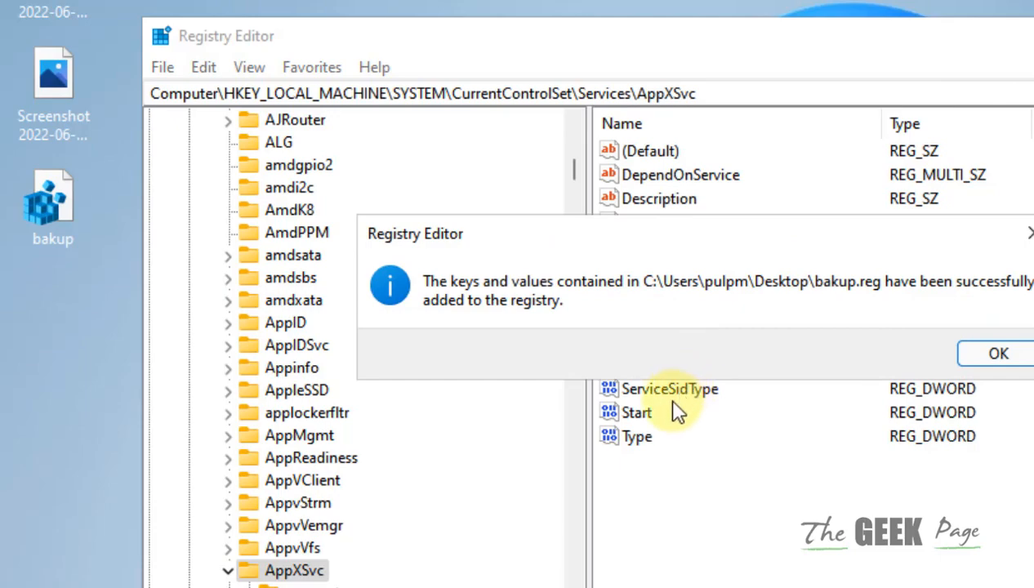
pyautogui.click(998, 353)
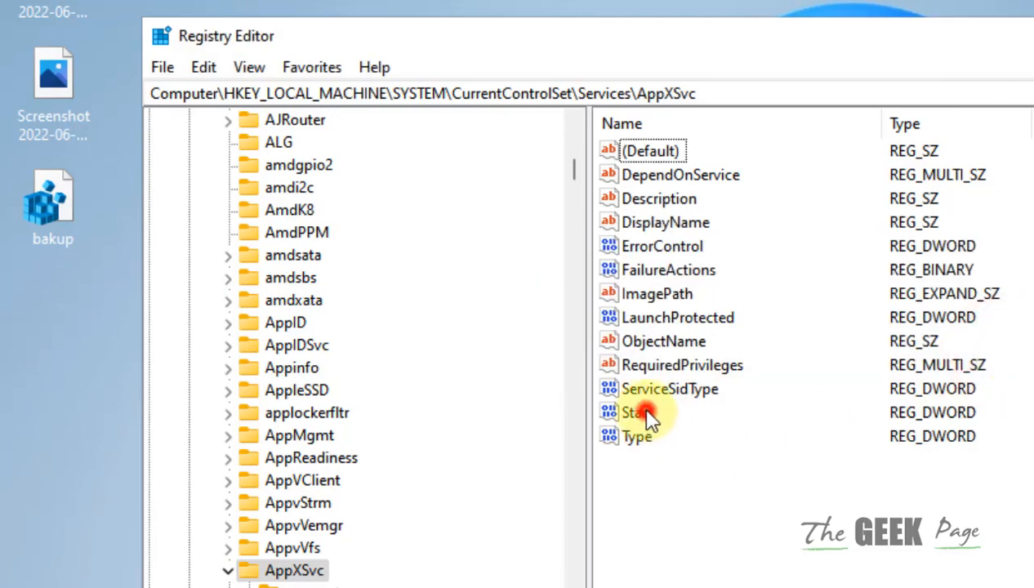
pyautogui.doubleClick(636, 412)
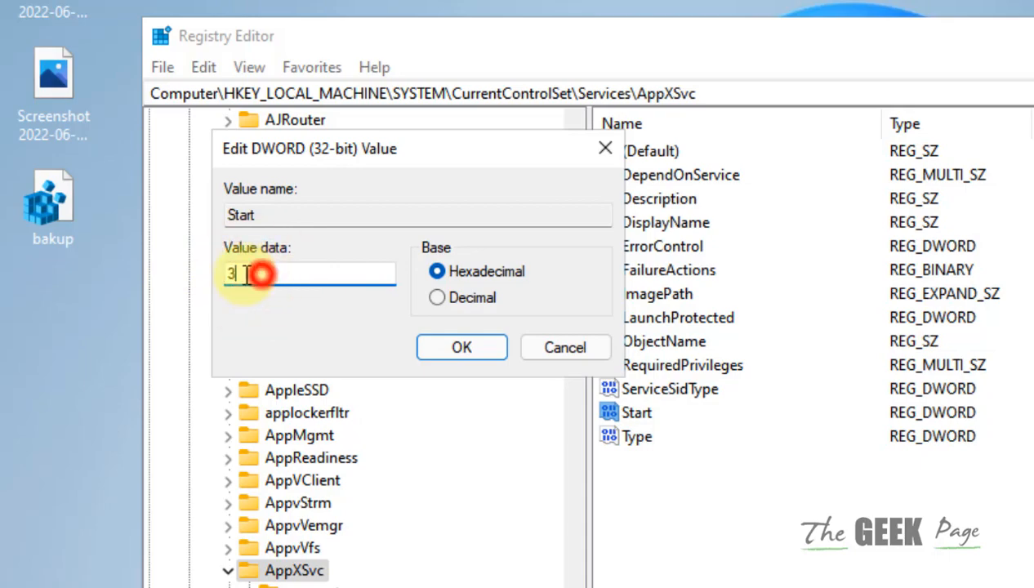
pyautogui.click(461, 348)
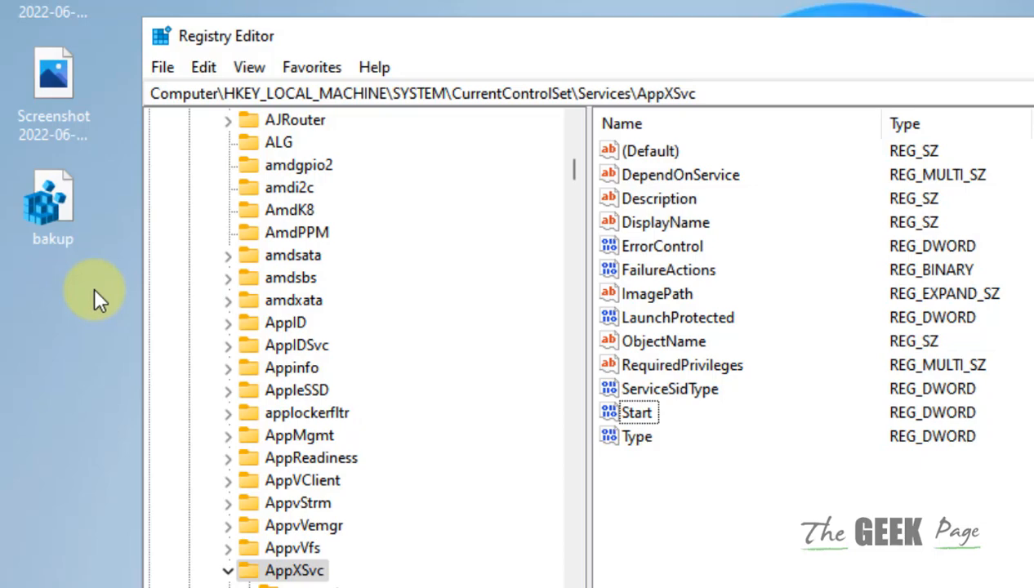
pyautogui.moveTo(560, 519)
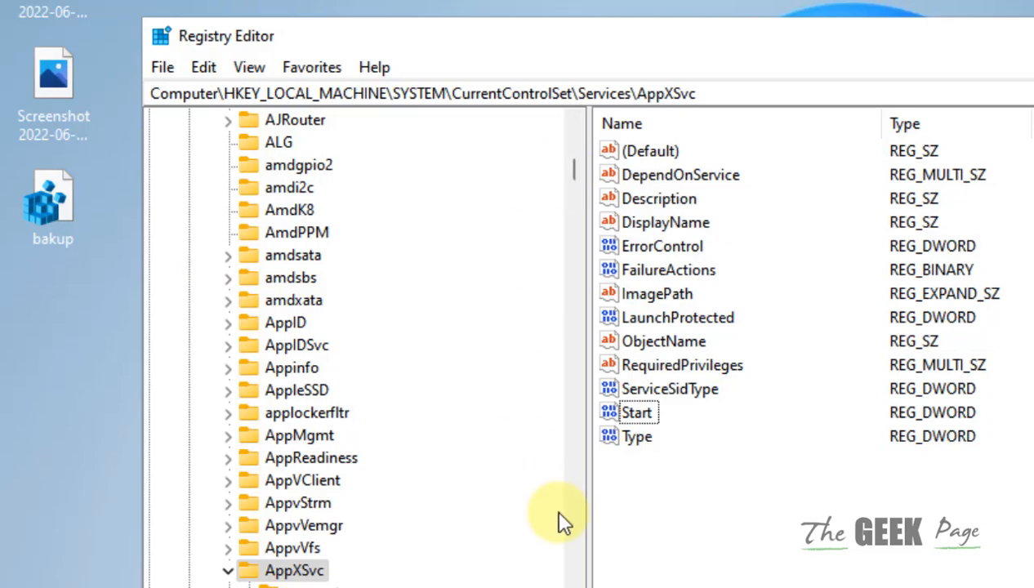